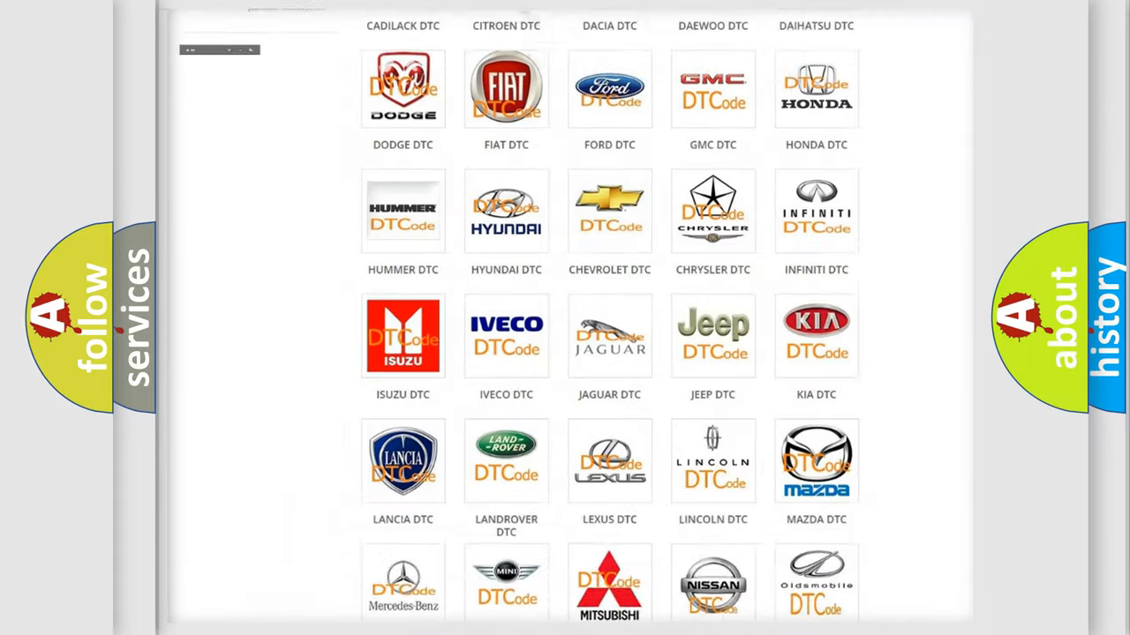
- Open the Jeep DTC page from the brand grid and scroll through its code subcategories
scroll("up", 3)
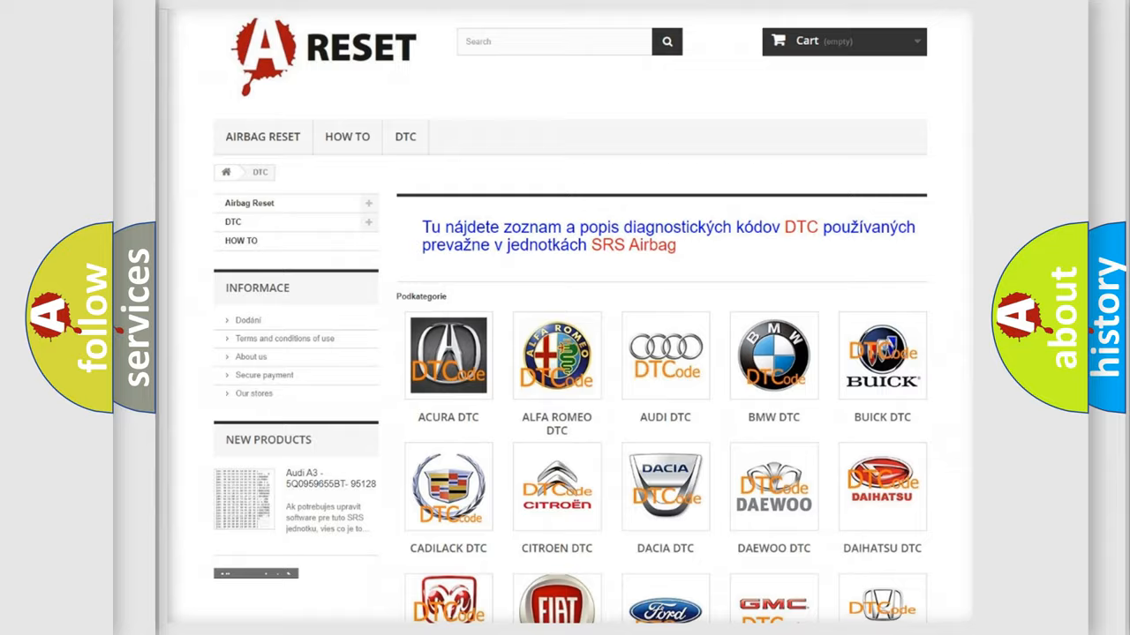
scroll("down", 3)
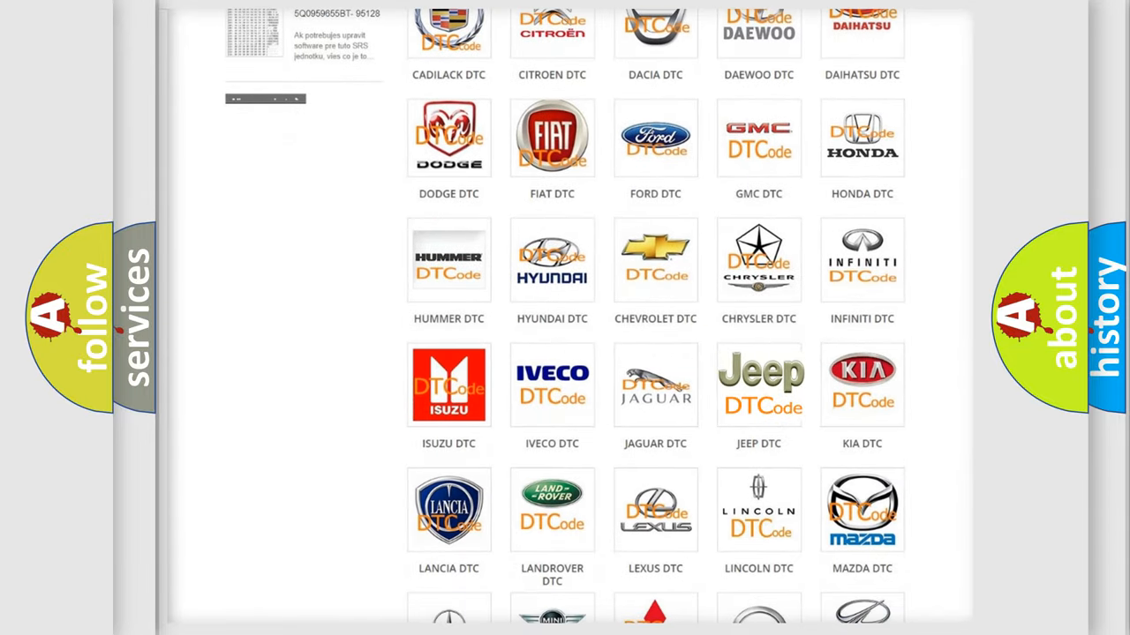
left_click(758, 385)
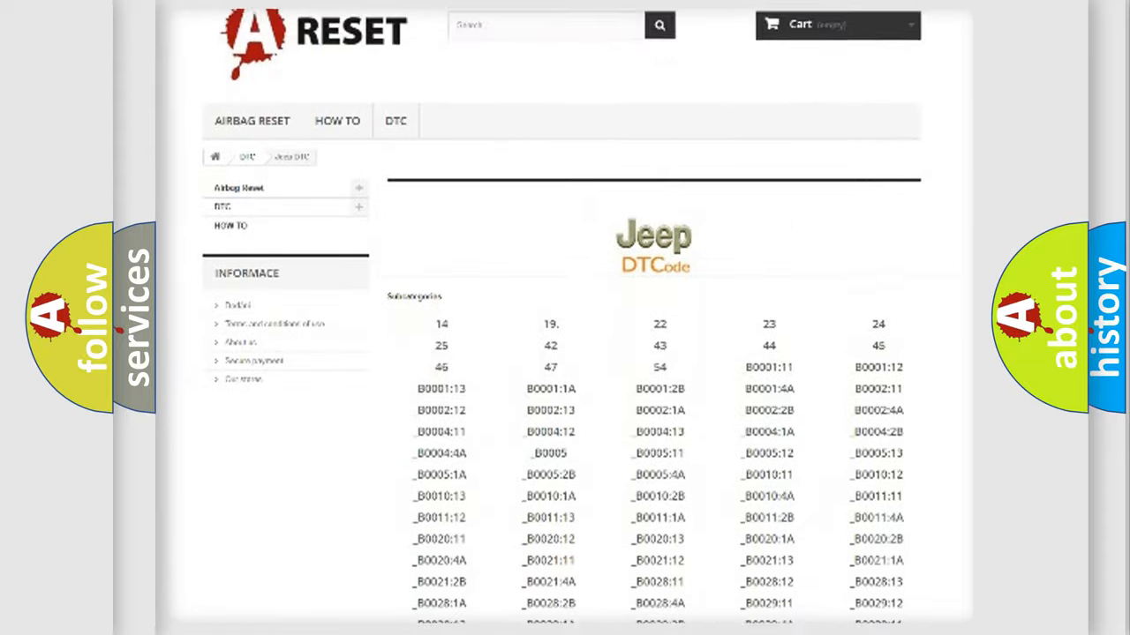
scroll("down", 3)
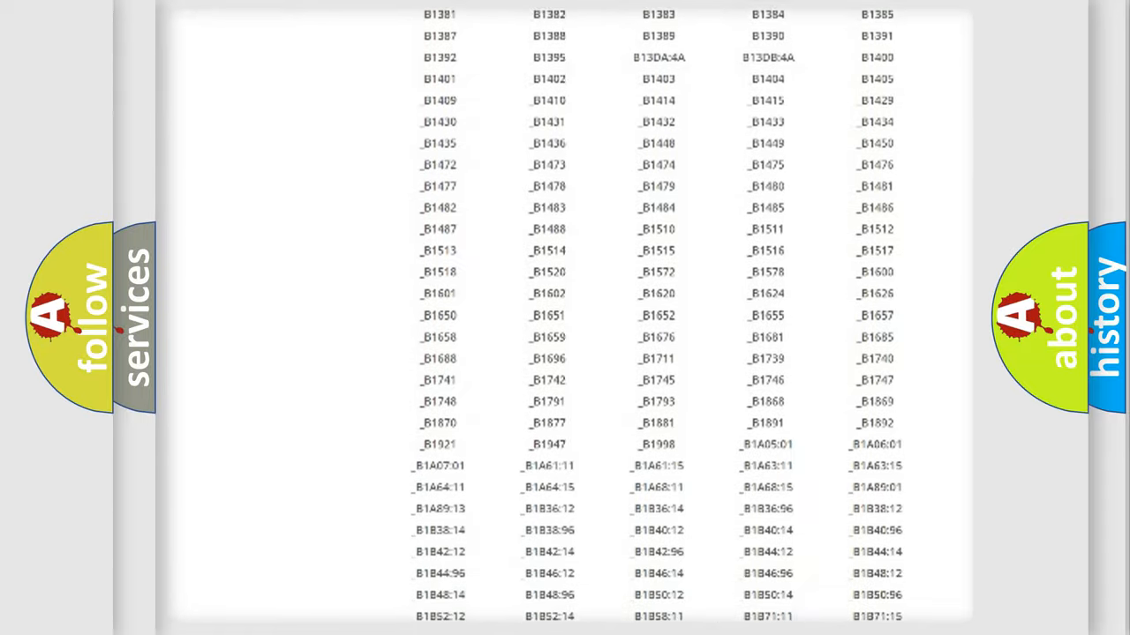
scroll("up", 3)
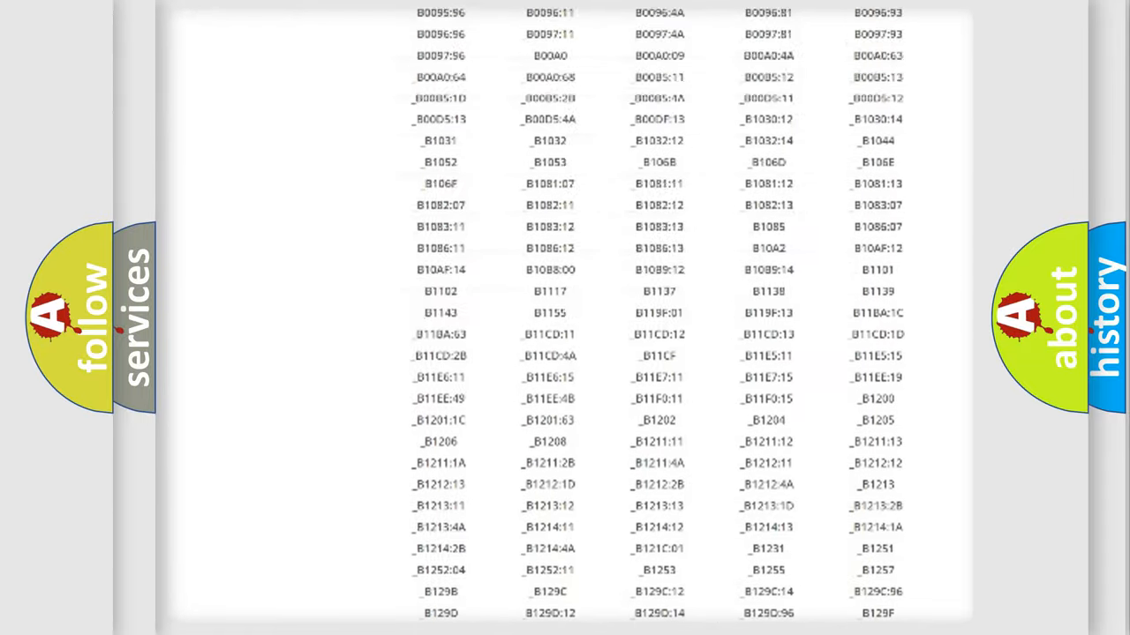
scroll("up", 3)
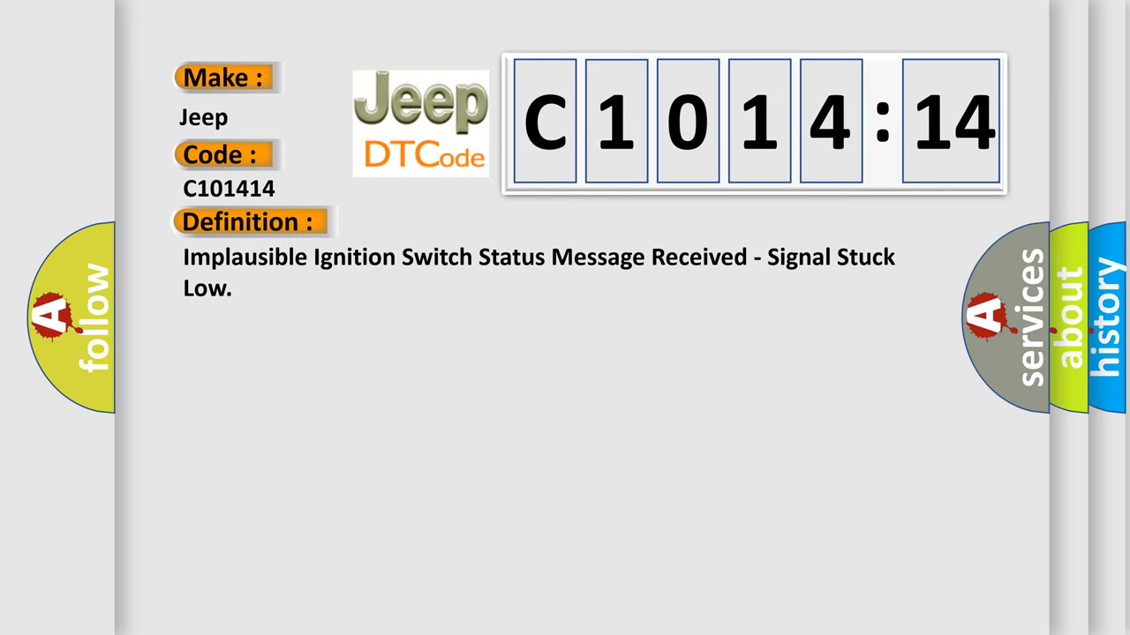
- Advance to the C101414 Description slide on BCM ignition-status comparison
left_click(457, 221)
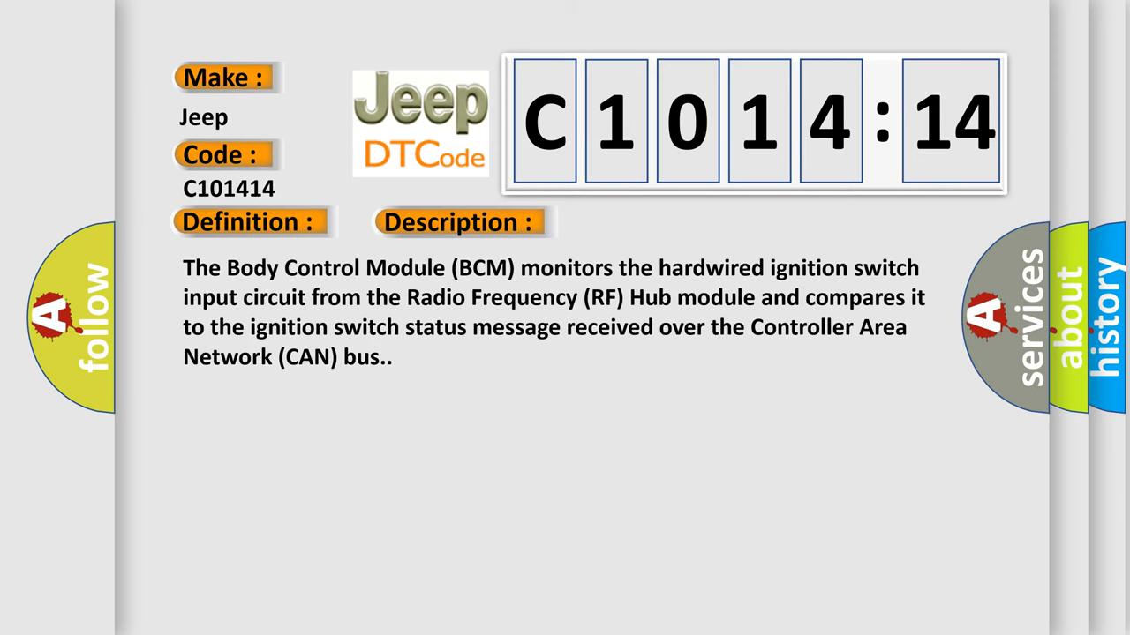